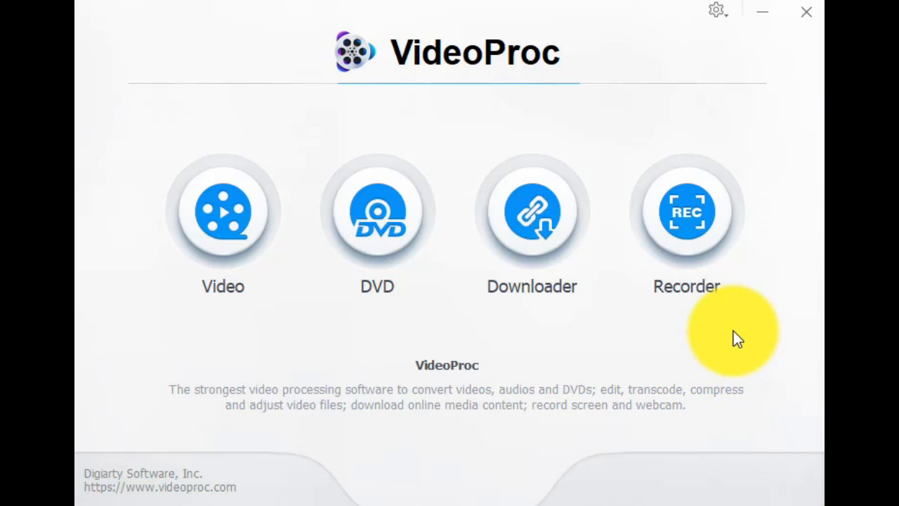
pyautogui.moveTo(615, 330)
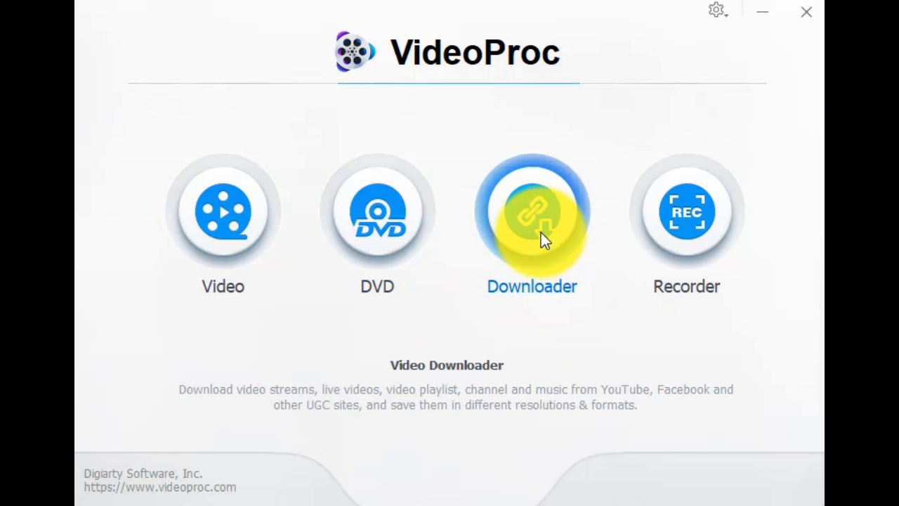
pyautogui.moveTo(541, 291)
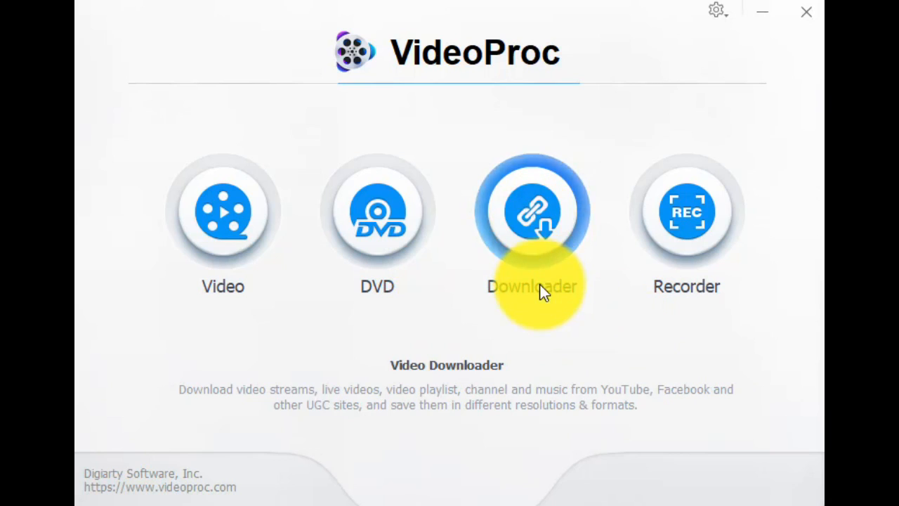
# Switch VideoProc to its Downloader and select the clouds video's YouTube address for copying.
pyautogui.click(532, 211)
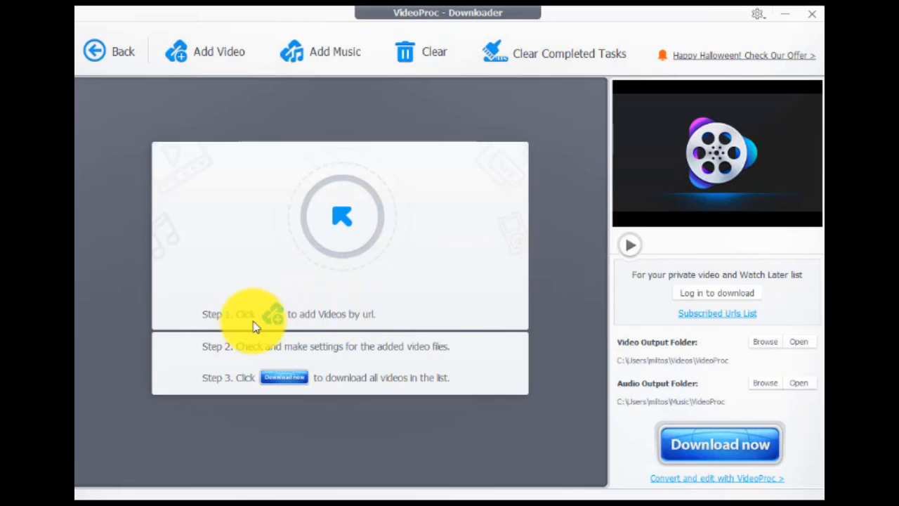
pyautogui.moveTo(406, 302)
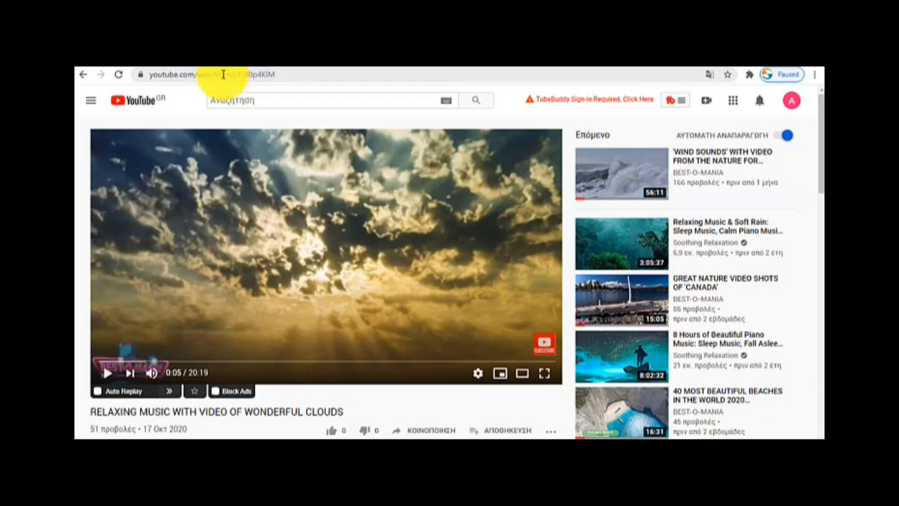
pyautogui.click(211, 74)
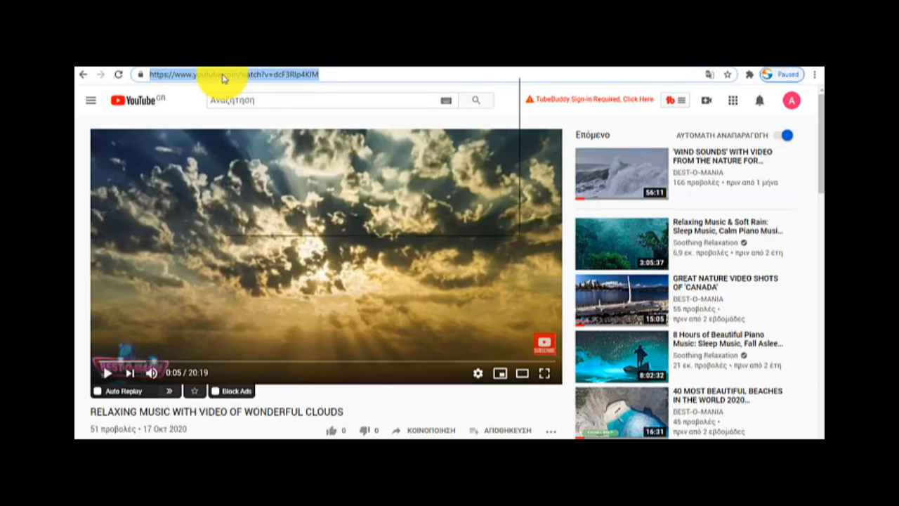
pyautogui.moveTo(261, 137)
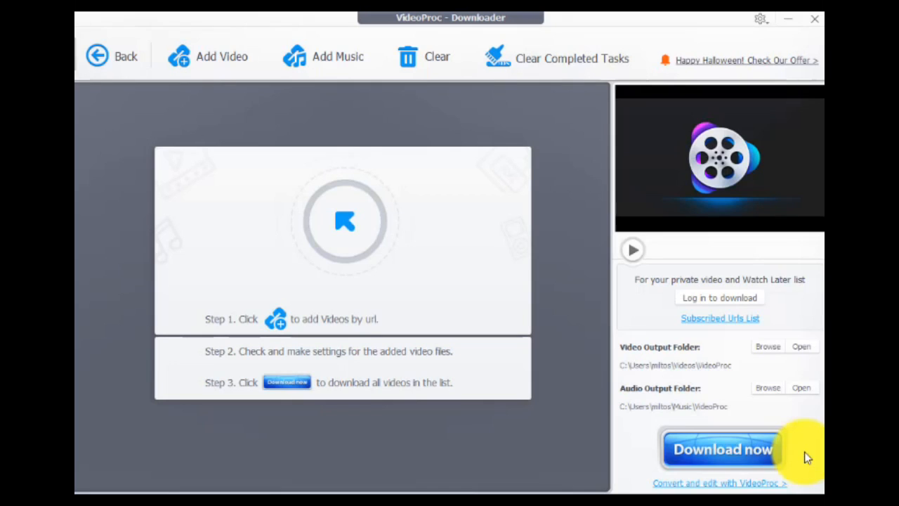
pyautogui.moveTo(597, 290)
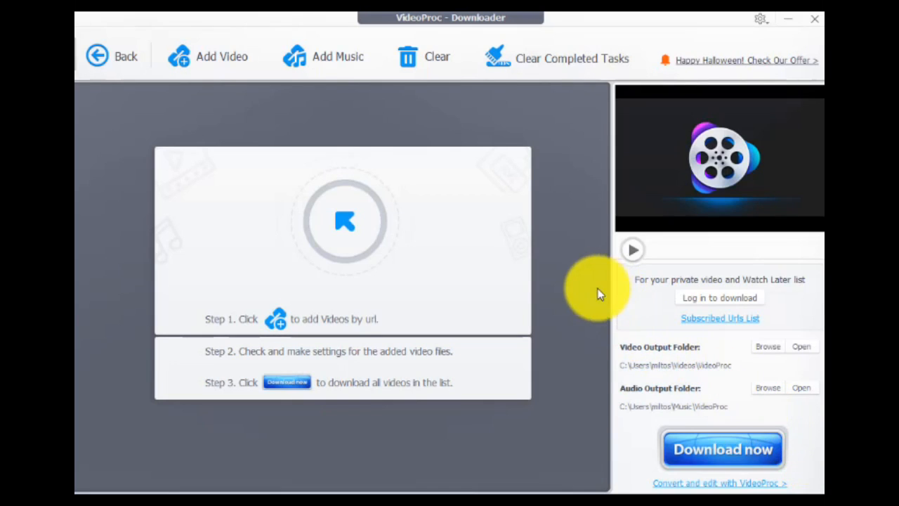
pyautogui.moveTo(481, 152)
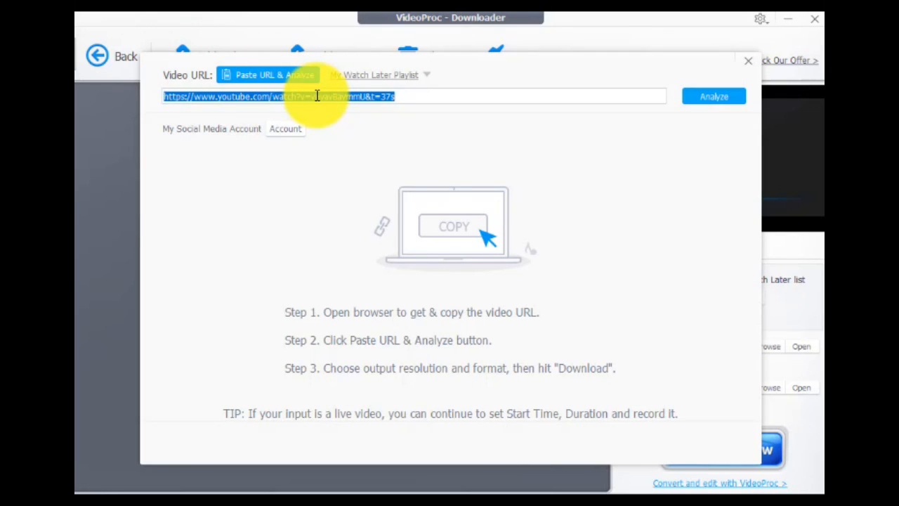
# Paste the clouds video URL into the Add Video field and analyse it.
pyautogui.rightClick(317, 96)
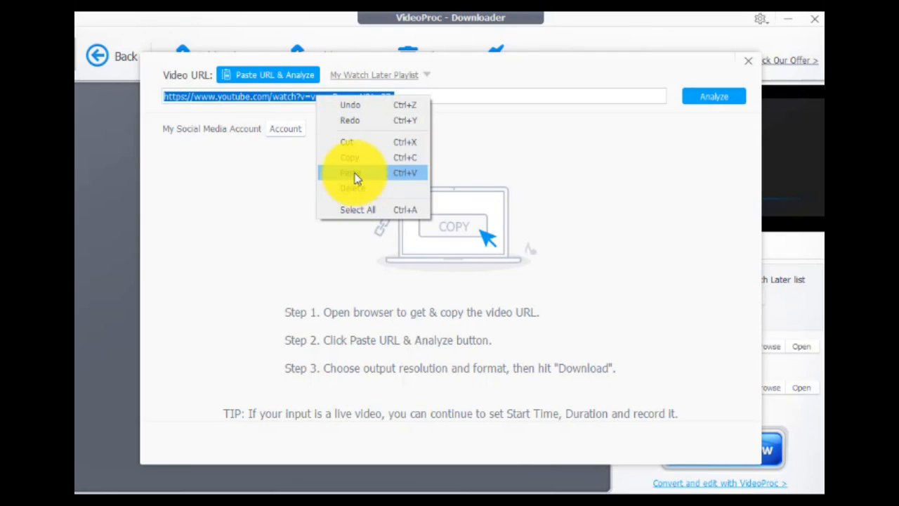
pyautogui.click(351, 173)
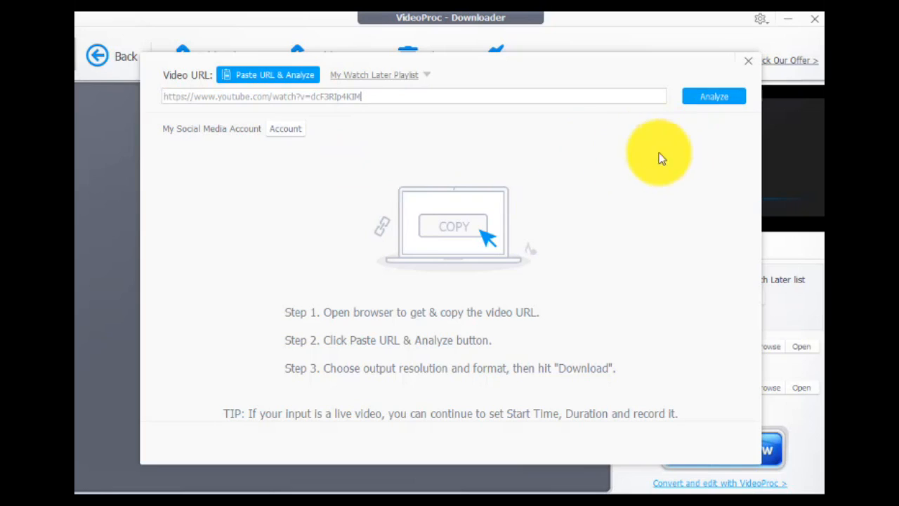
pyautogui.moveTo(682, 184)
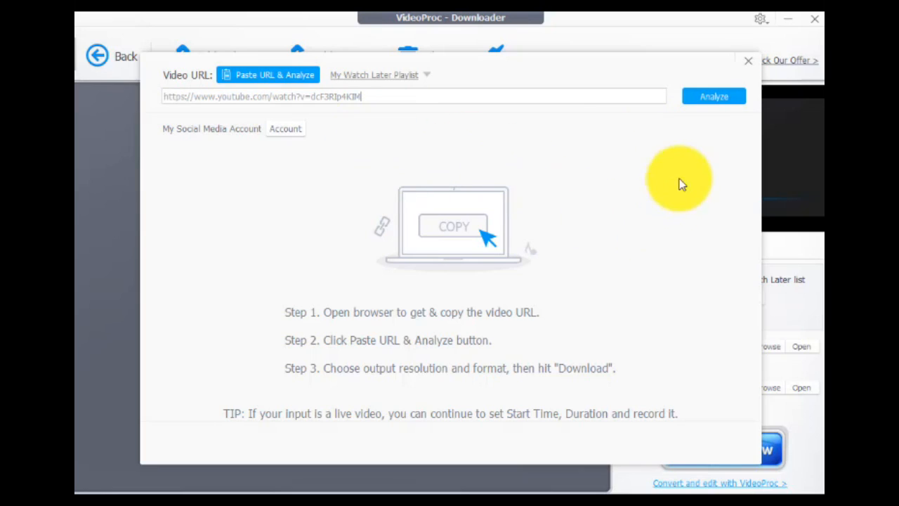
pyautogui.moveTo(728, 145)
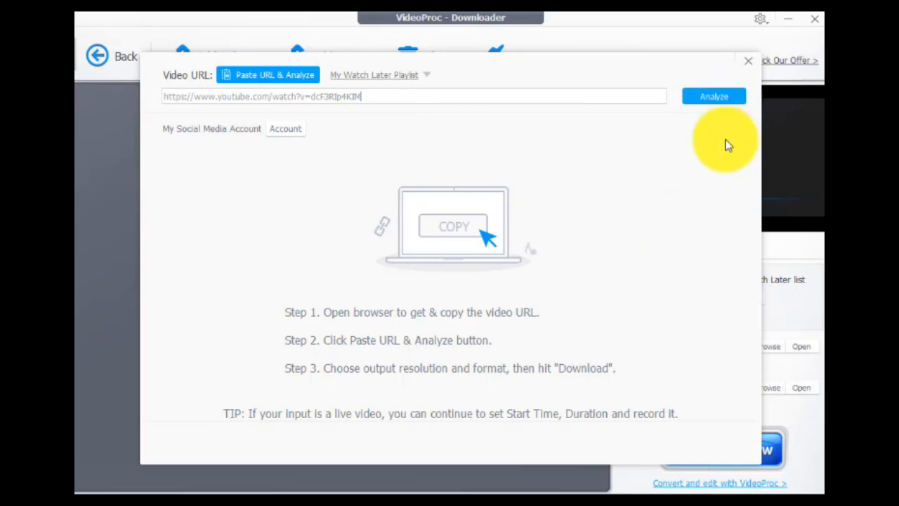
pyautogui.click(714, 96)
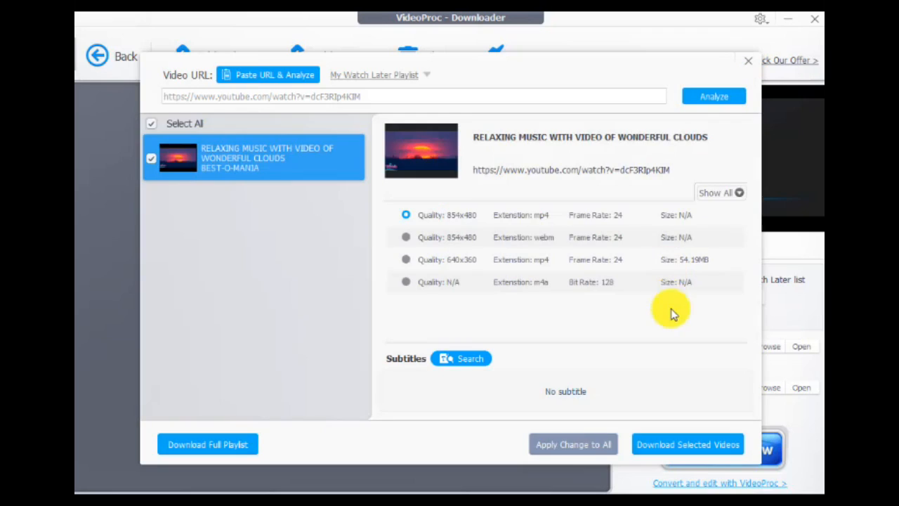
pyautogui.moveTo(546, 149)
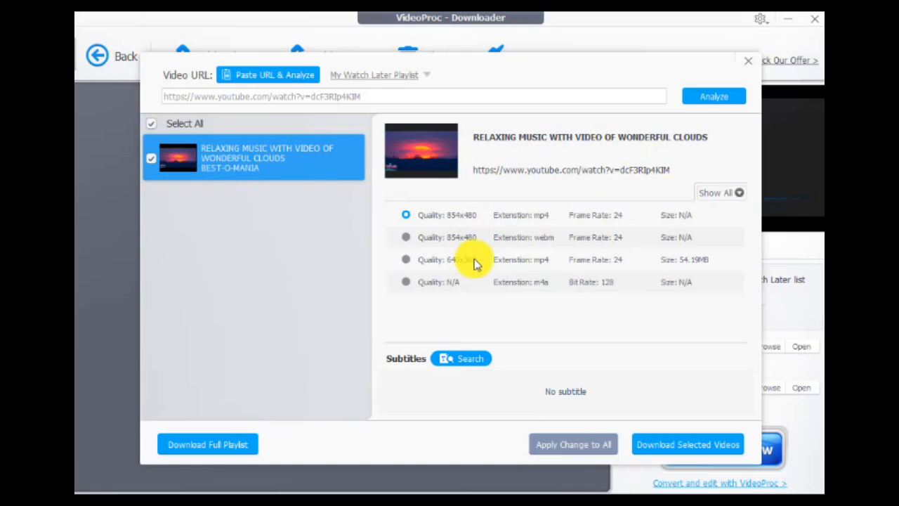
pyautogui.moveTo(485, 245)
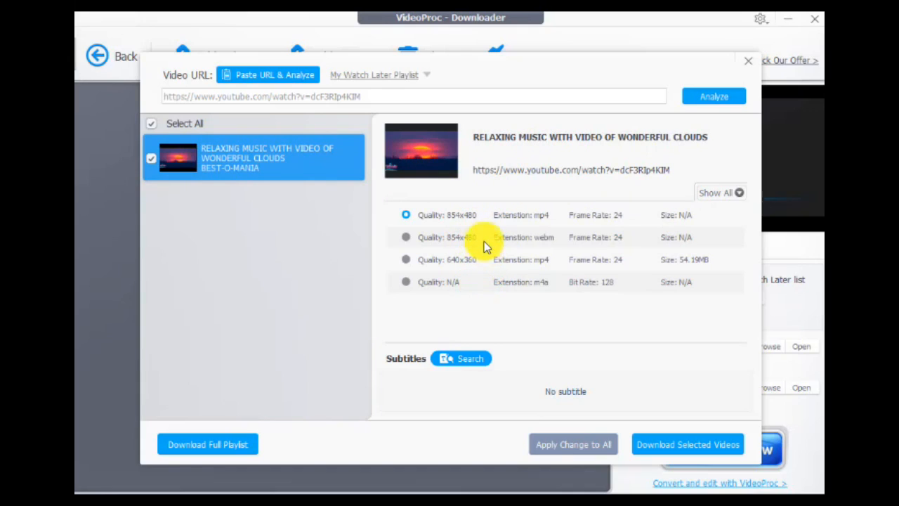
pyautogui.moveTo(513, 253)
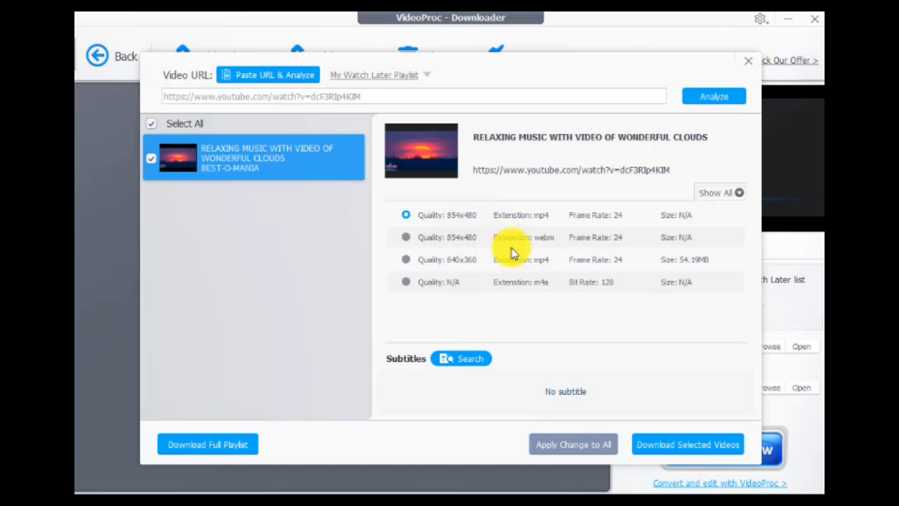
pyautogui.moveTo(706, 365)
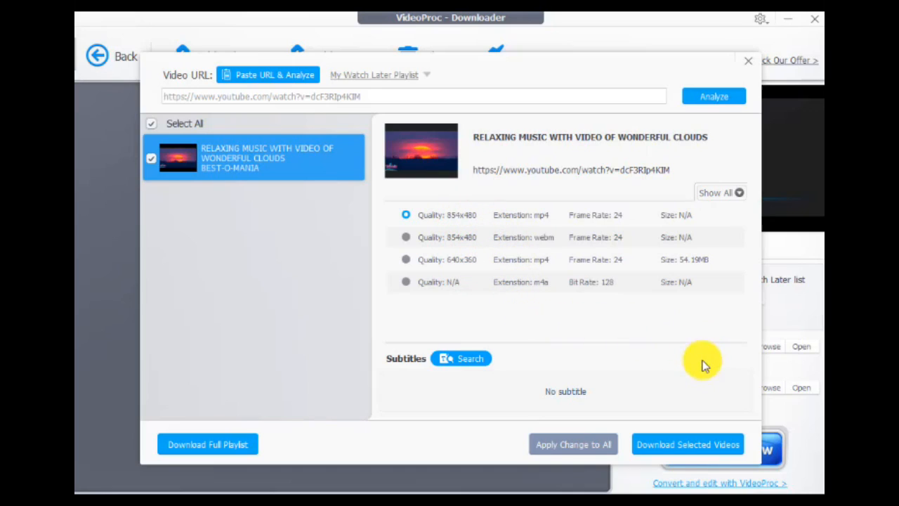
pyautogui.moveTo(714, 441)
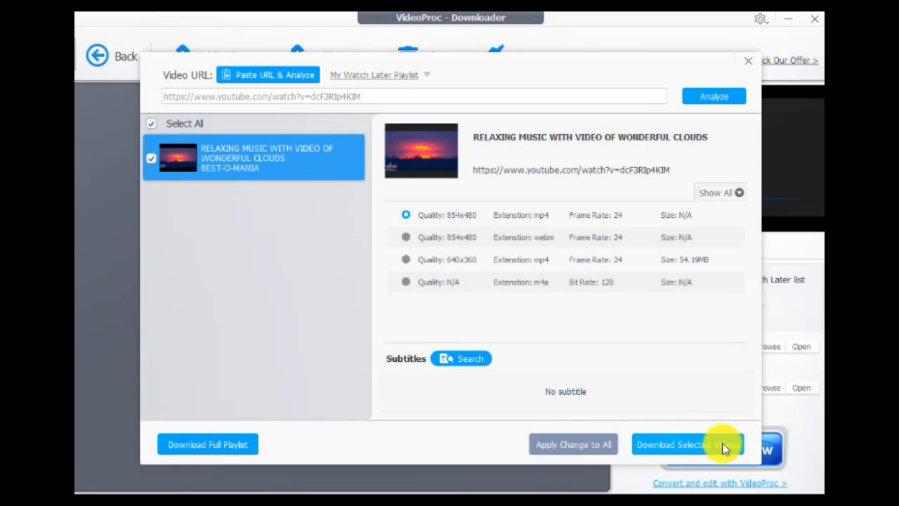
# Download the clouds video as an 854x480 MP4 and show it in its download folder.
pyautogui.click(687, 444)
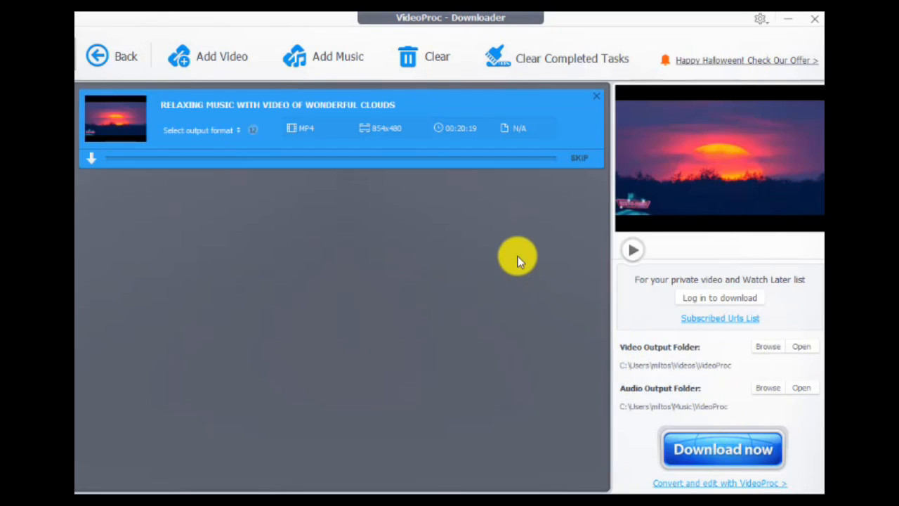
pyautogui.moveTo(213, 211)
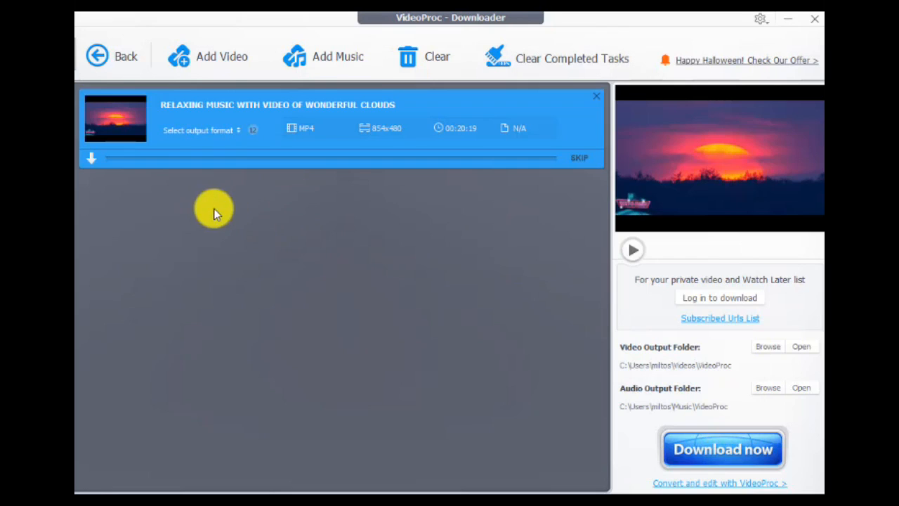
pyautogui.moveTo(96, 171)
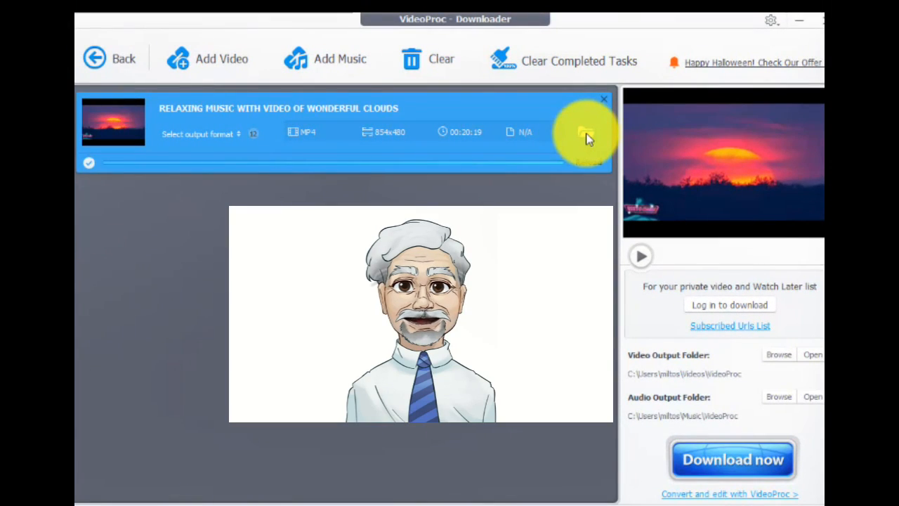
pyautogui.click(587, 134)
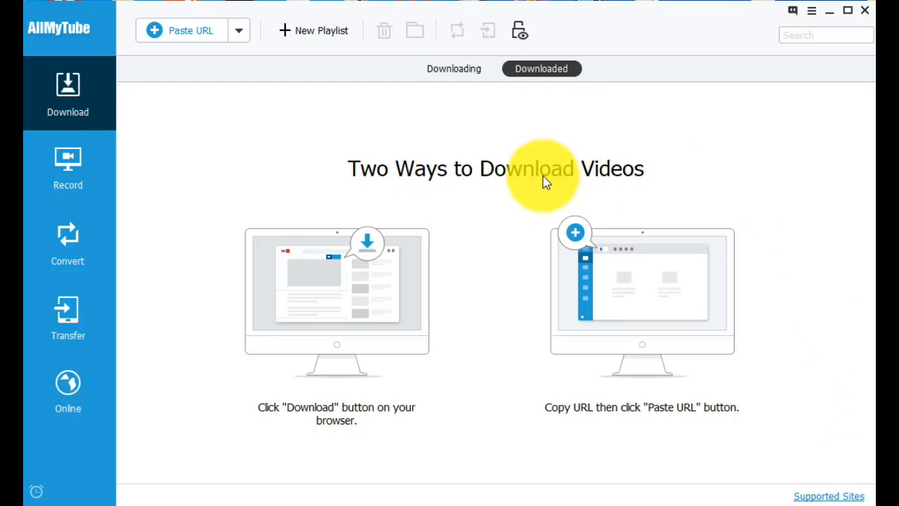
pyautogui.moveTo(242, 418)
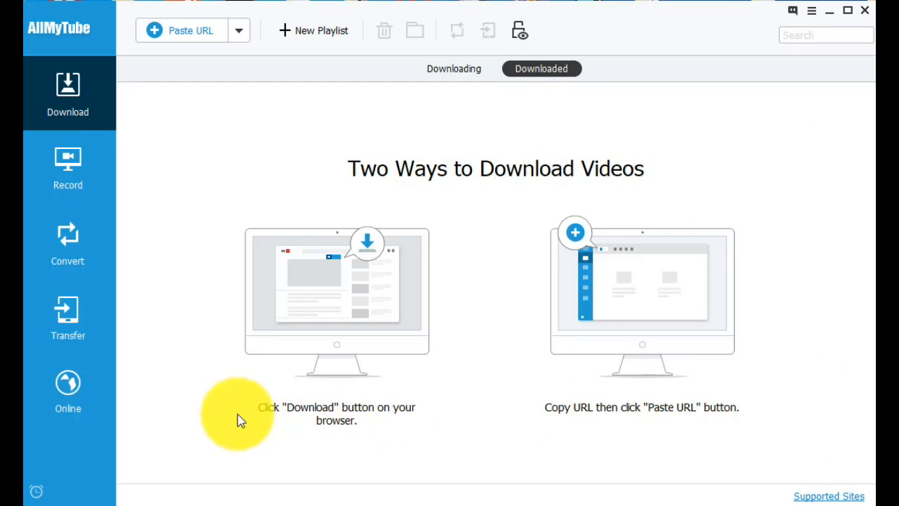
pyautogui.moveTo(424, 147)
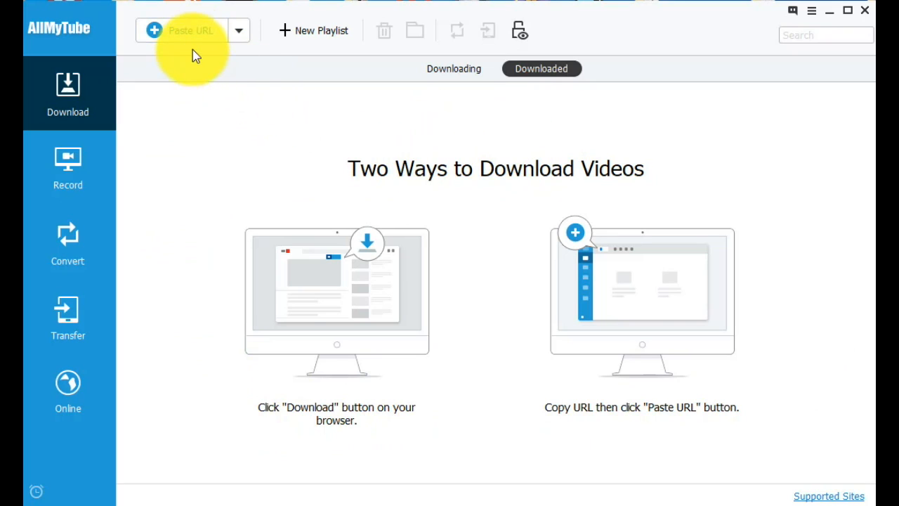
pyautogui.moveTo(194, 85)
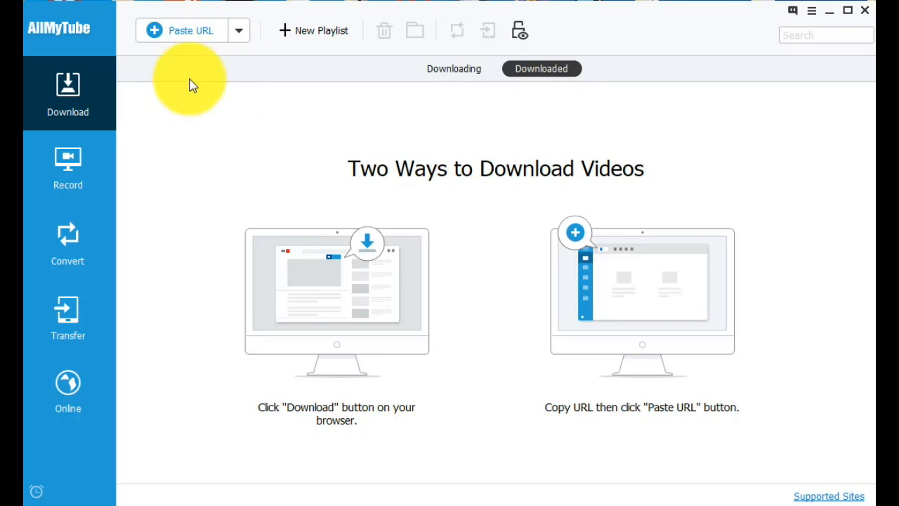
pyautogui.moveTo(463, 153)
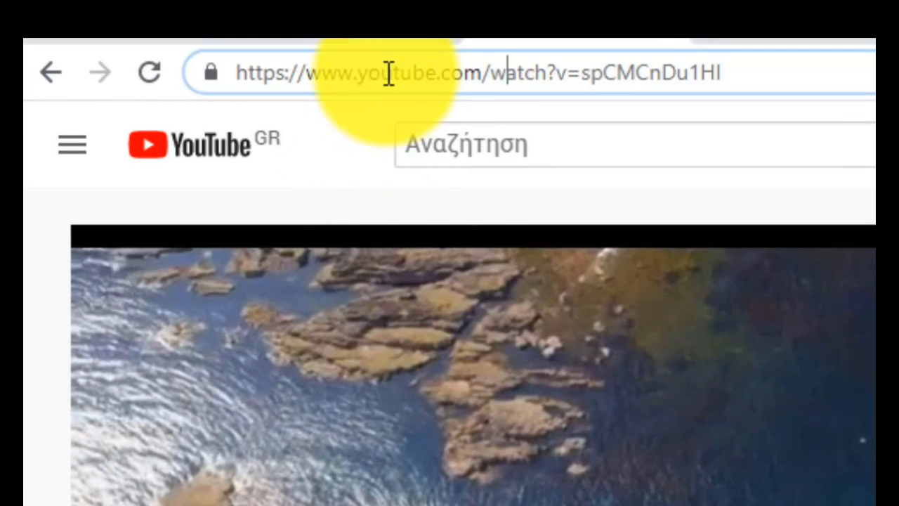
# Bring up copy options on the rocky-coast video's address in Chrome.
pyautogui.rightClick(390, 73)
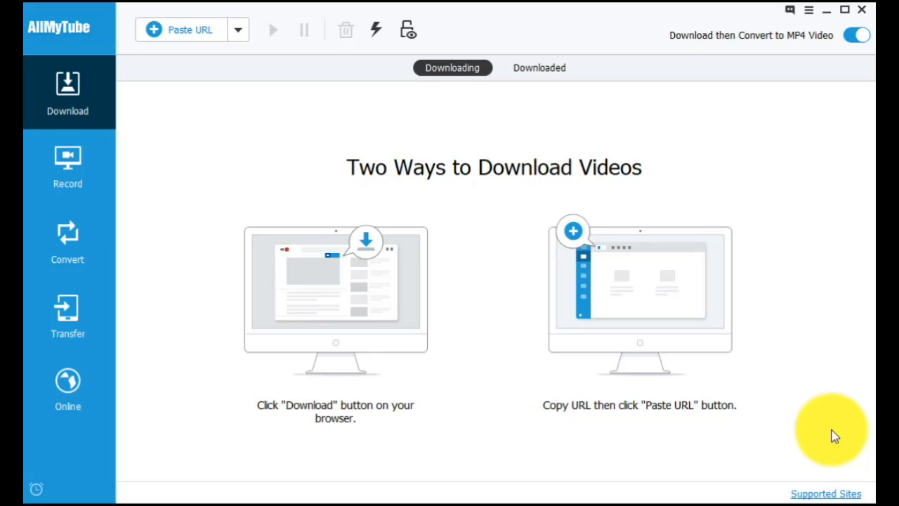
pyautogui.moveTo(452, 143)
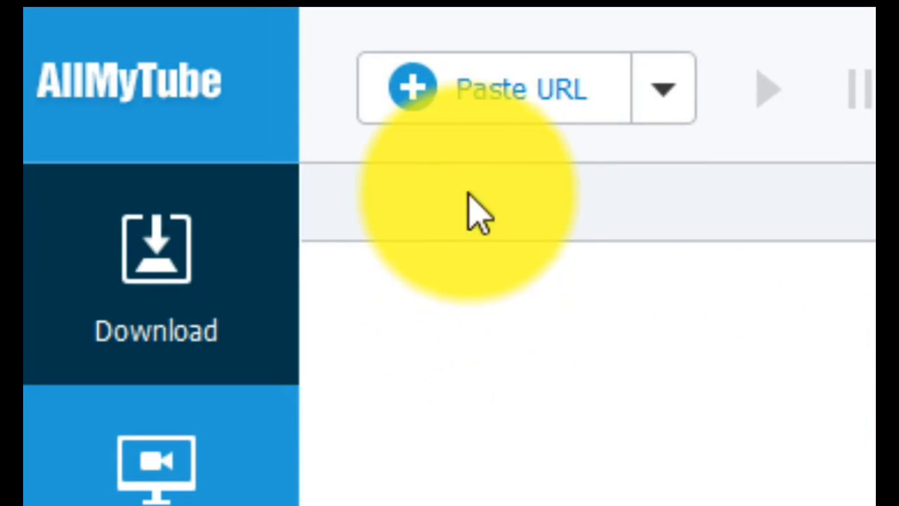
pyautogui.moveTo(505, 169)
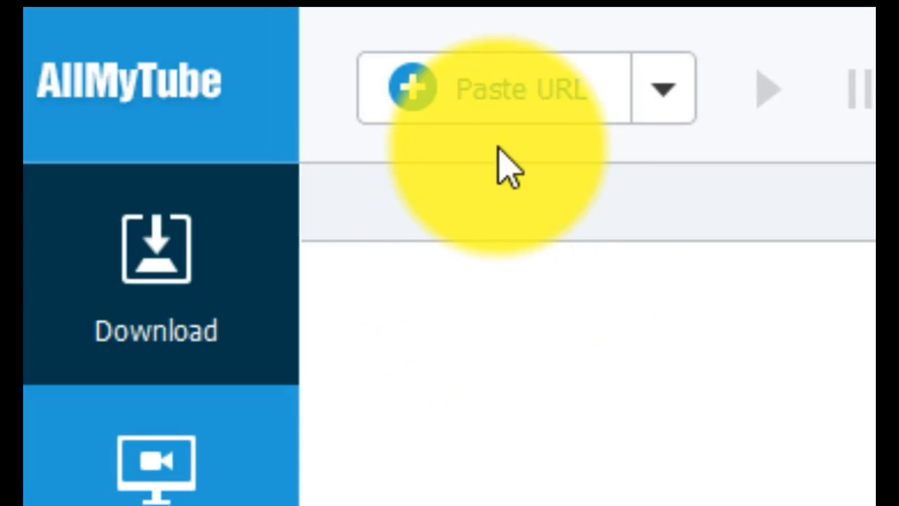
# Add the copied Kingdom of Scotland link to AllMyTube via Paste URL to start its 480P download.
pyautogui.click(492, 87)
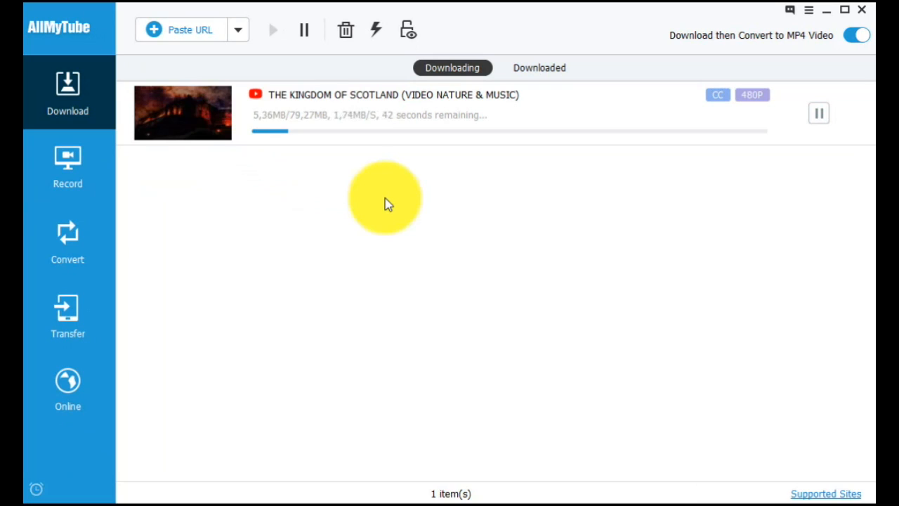
pyautogui.moveTo(752, 175)
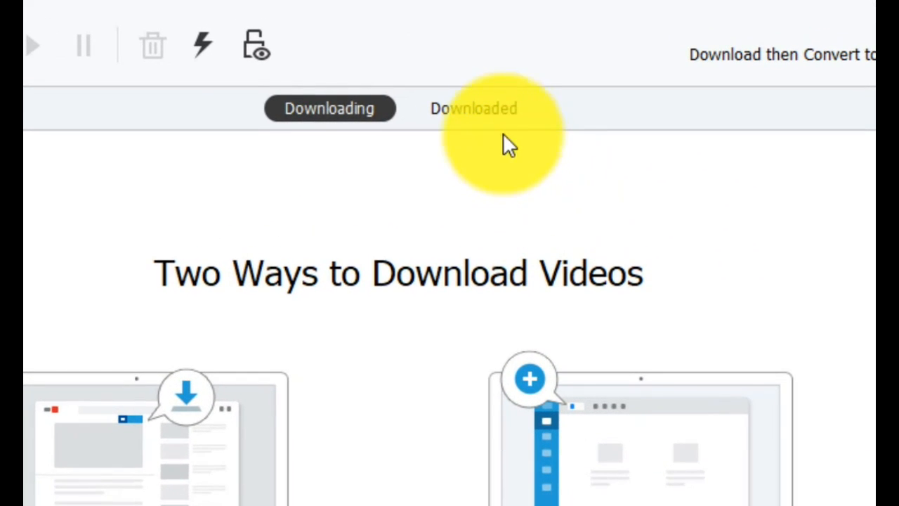
# Show AllMyTube's Downloaded list and reveal the Scotland MP4 in its folder.
pyautogui.click(475, 108)
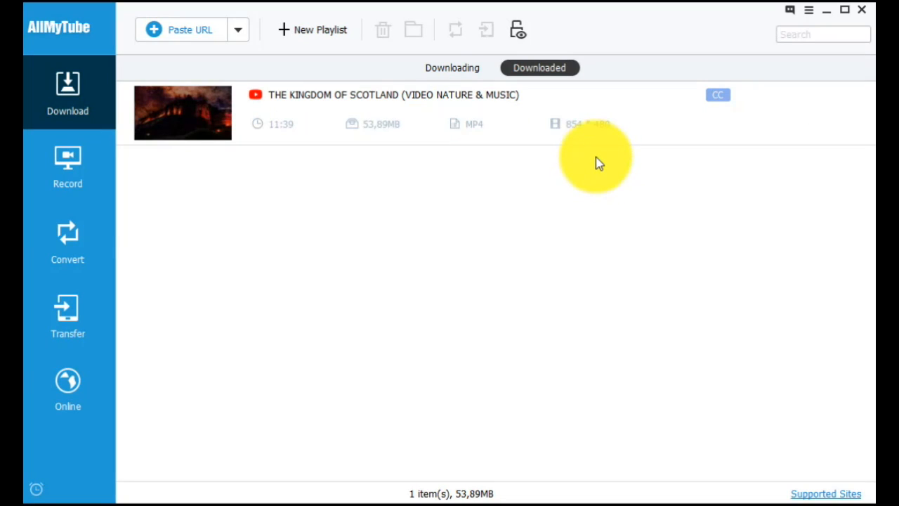
pyautogui.moveTo(587, 213)
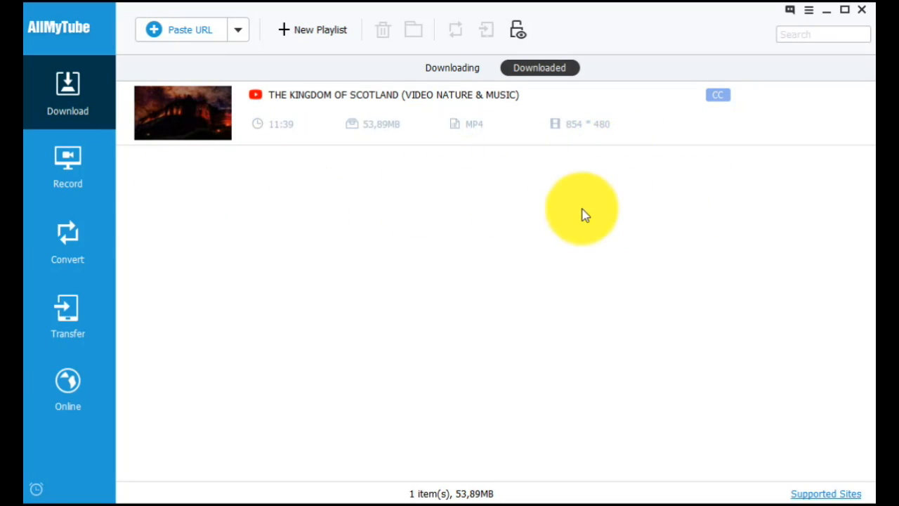
pyautogui.moveTo(622, 106)
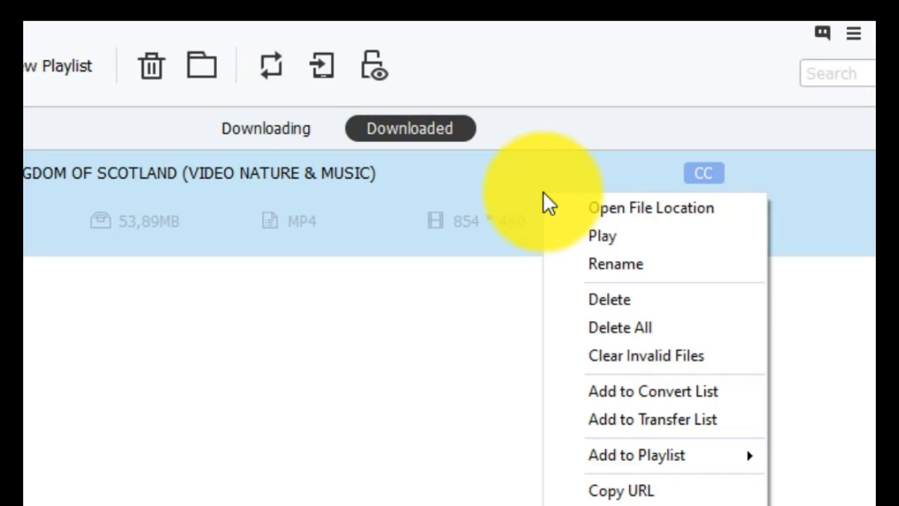
pyautogui.moveTo(602, 211)
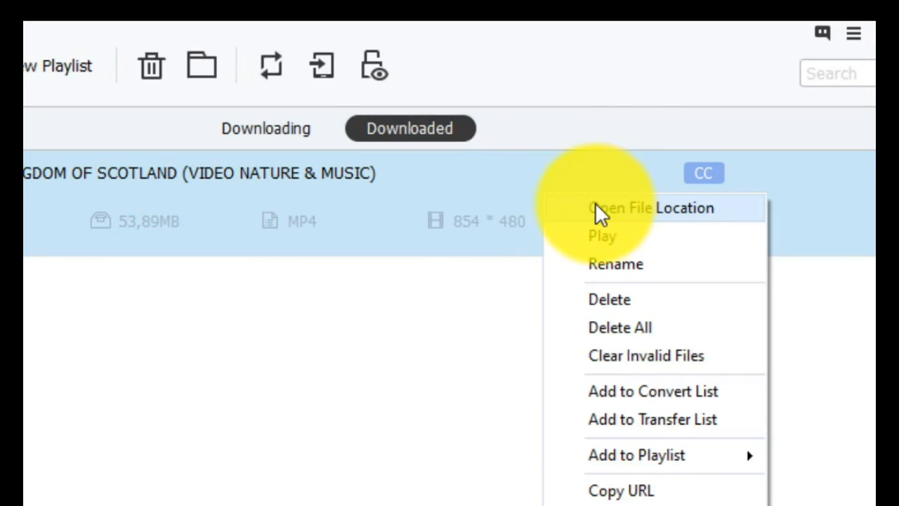
pyautogui.moveTo(647, 211)
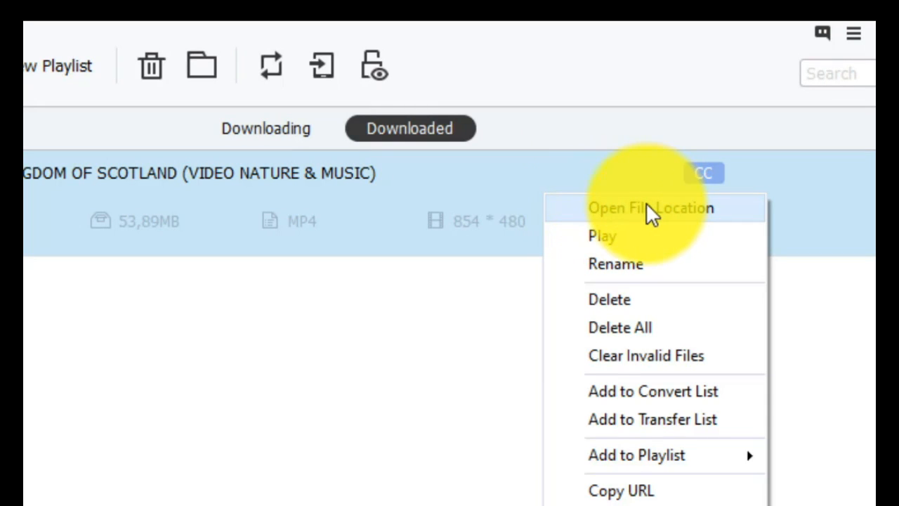
pyautogui.click(649, 208)
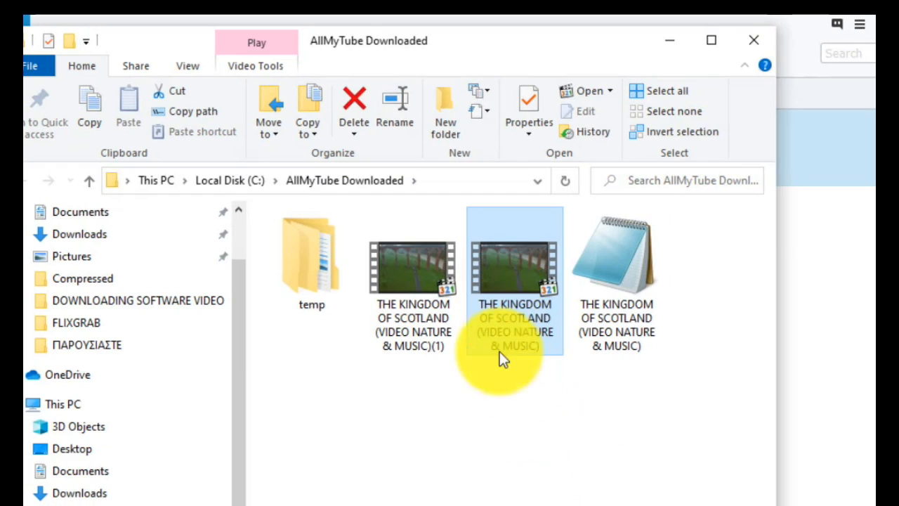
pyautogui.moveTo(509, 348)
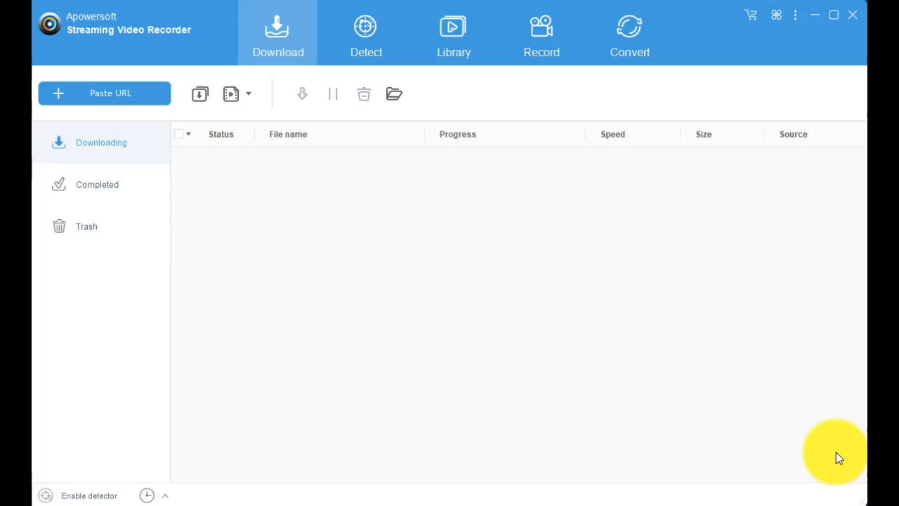
pyautogui.moveTo(326, 312)
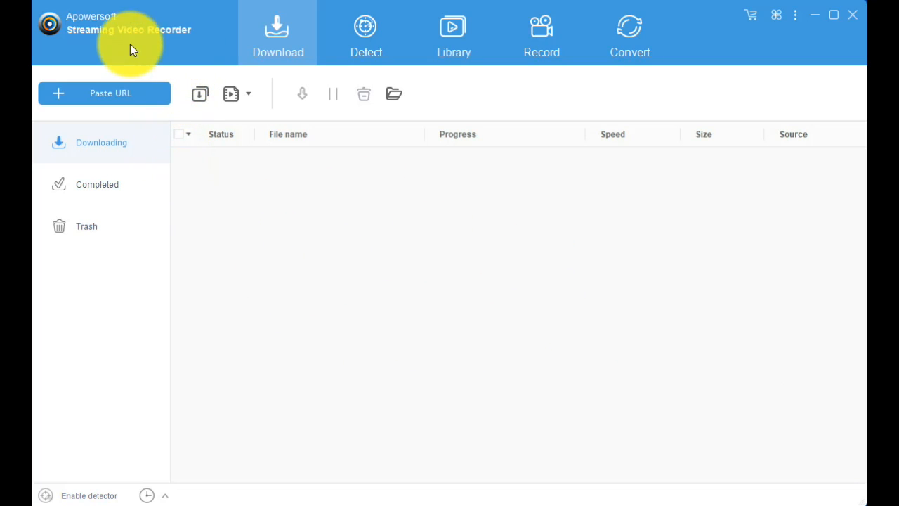
pyautogui.moveTo(208, 14)
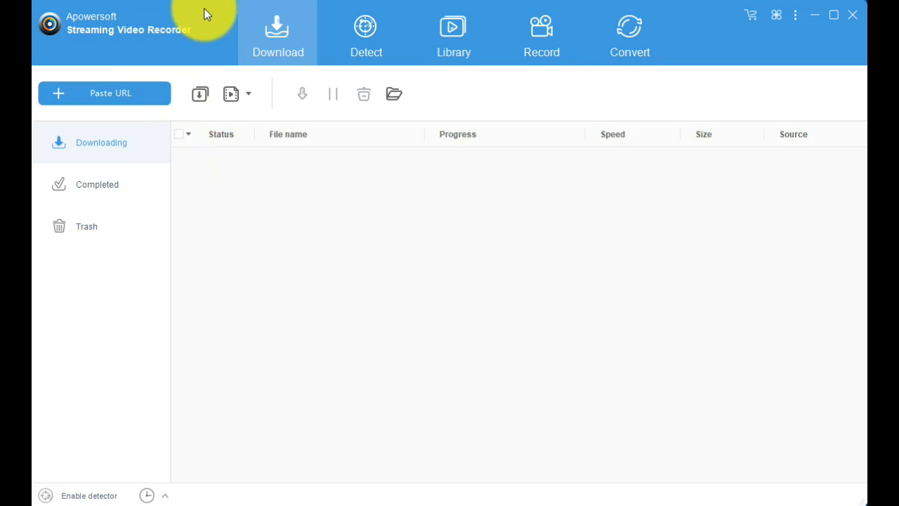
pyautogui.moveTo(174, 157)
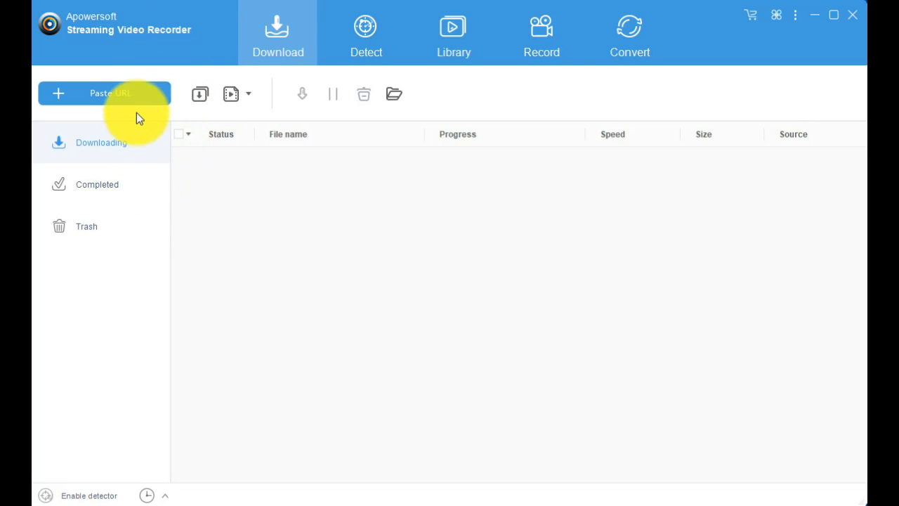
pyautogui.moveTo(352, 246)
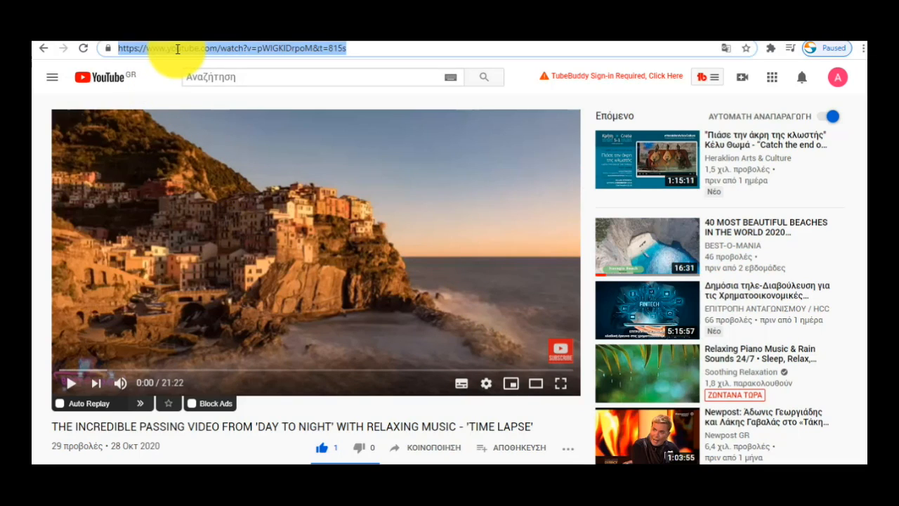
# Bring up copy options on the Day to Night time-lapse video's address.
pyautogui.rightClick(176, 48)
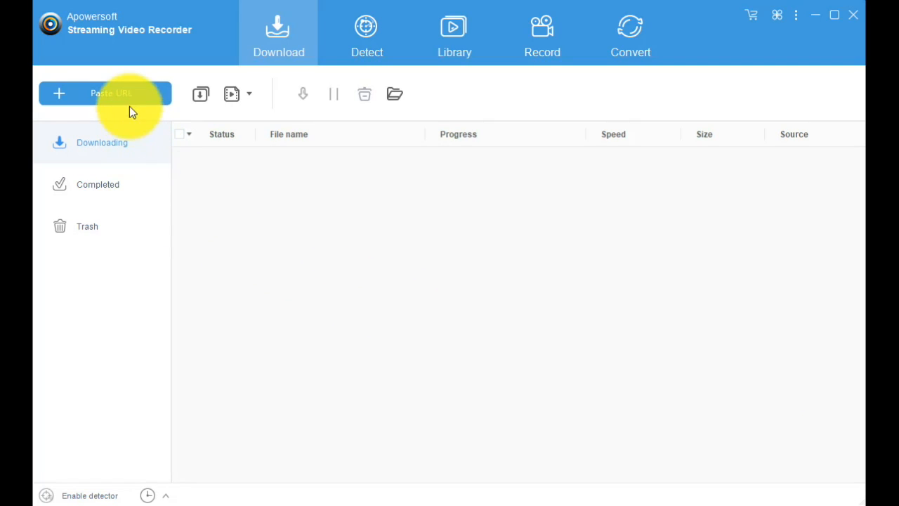
# Add the copied Day to Night link to Apowersoft via Paste URL to start downloading.
pyautogui.click(105, 93)
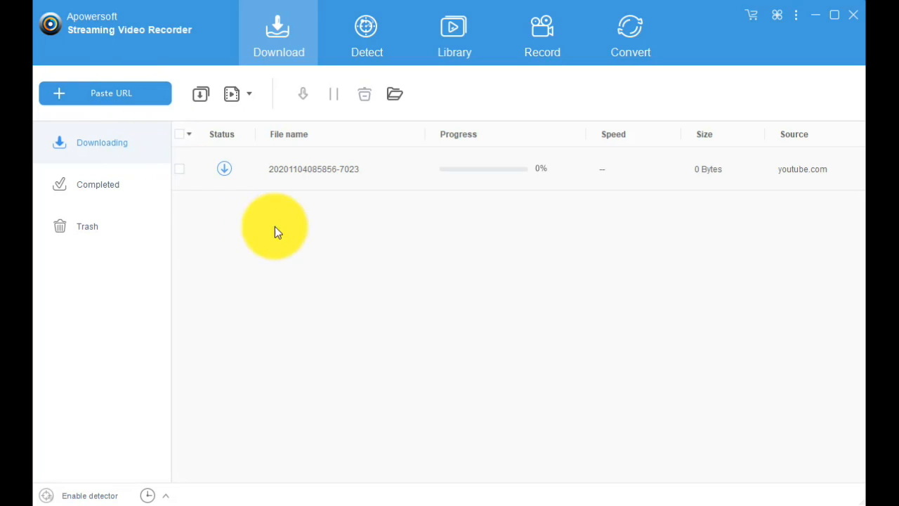
pyautogui.moveTo(520, 210)
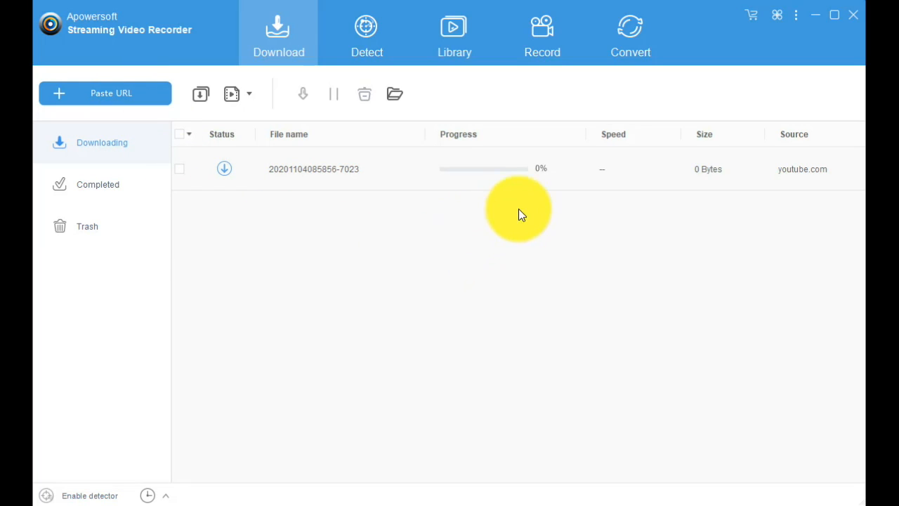
pyautogui.moveTo(546, 204)
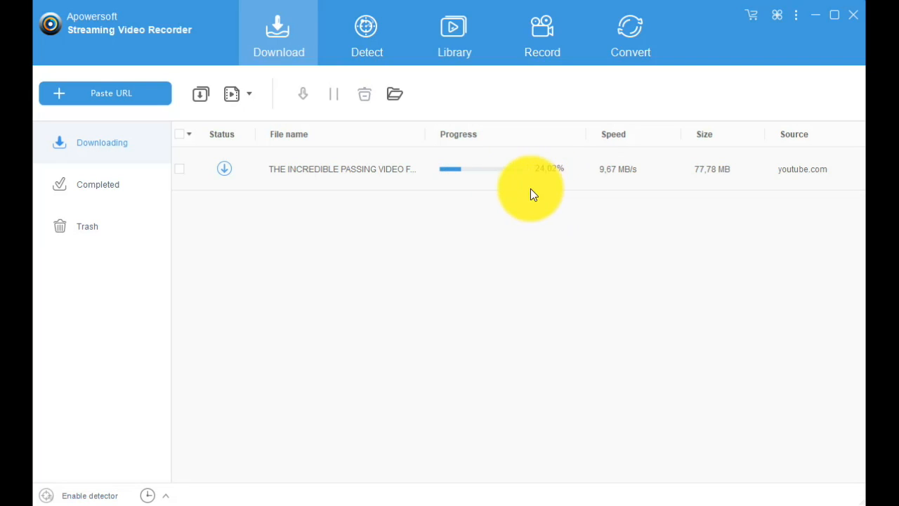
pyautogui.moveTo(565, 185)
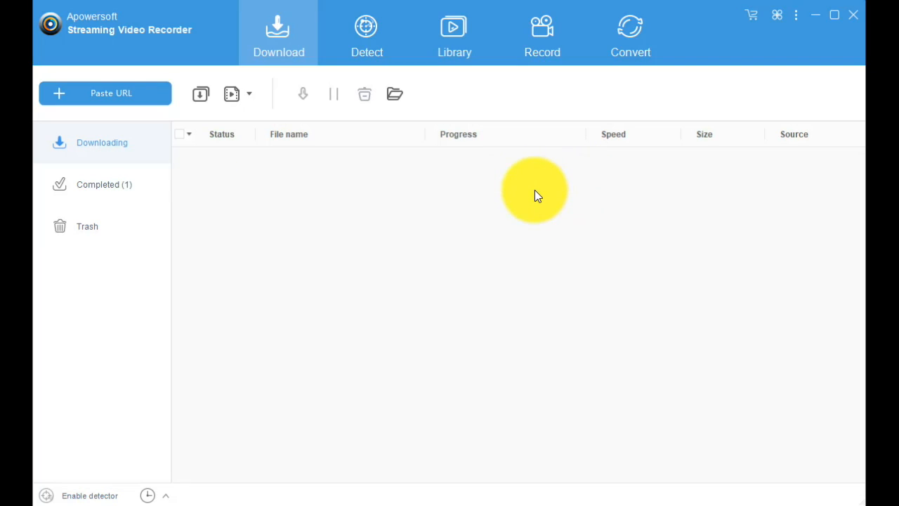
pyautogui.moveTo(373, 205)
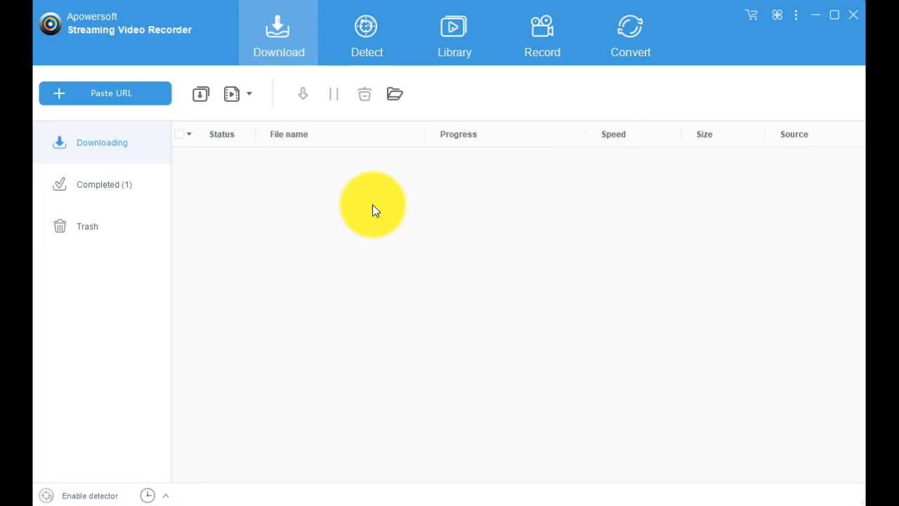
pyautogui.moveTo(200, 181)
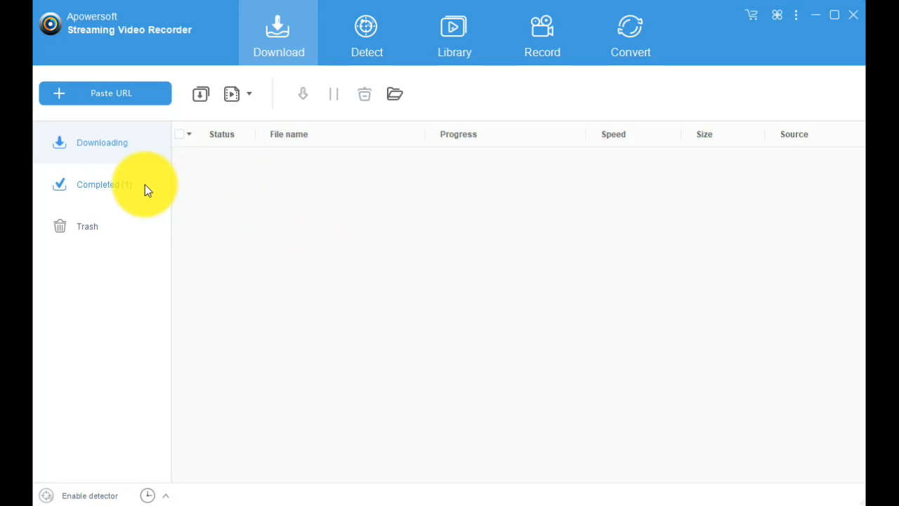
pyautogui.moveTo(115, 191)
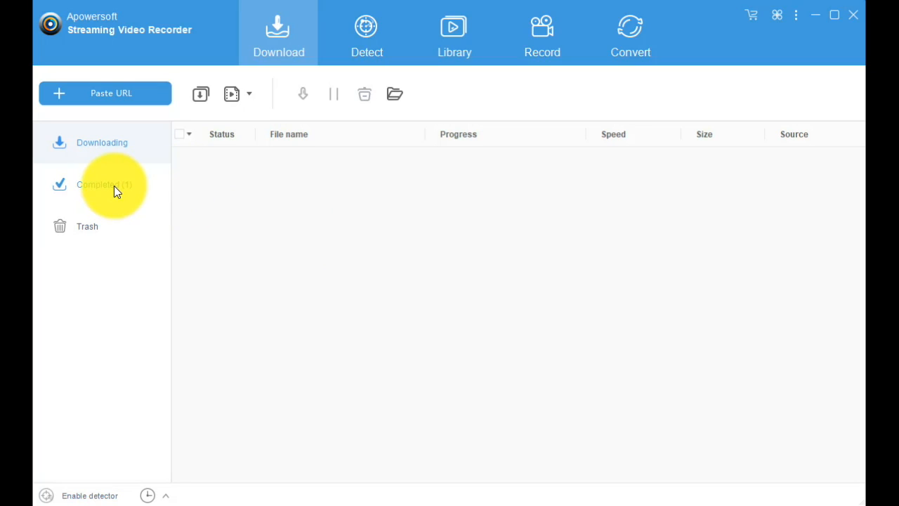
# Show Apowersoft's Completed list with the finished Day to Night download.
pyautogui.click(104, 184)
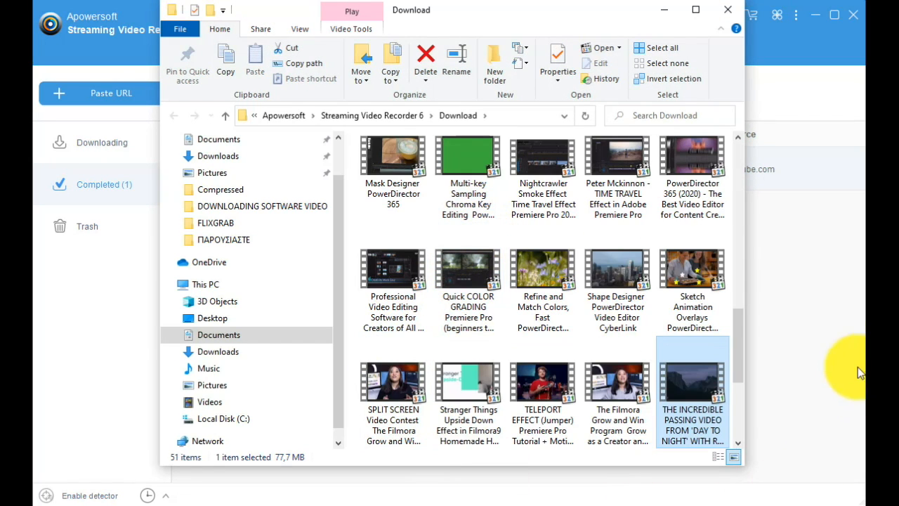
pyautogui.moveTo(702, 383)
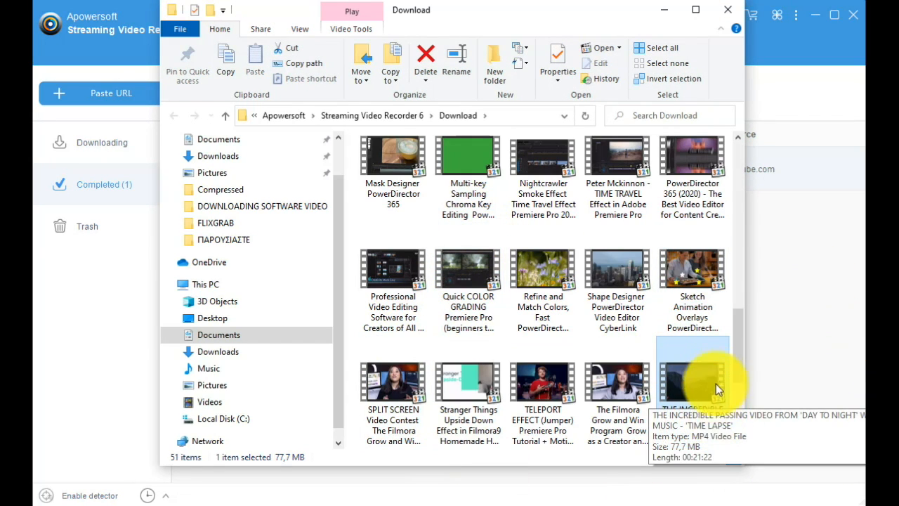
pyautogui.moveTo(715, 385)
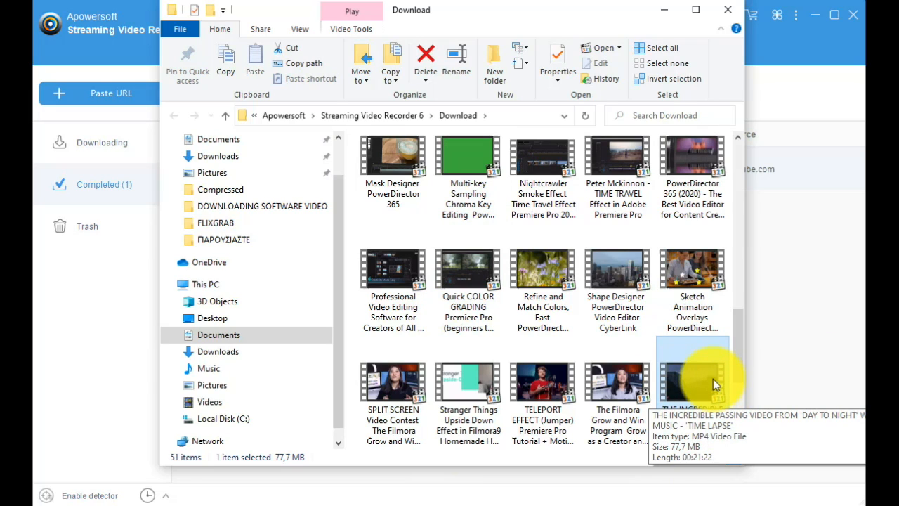